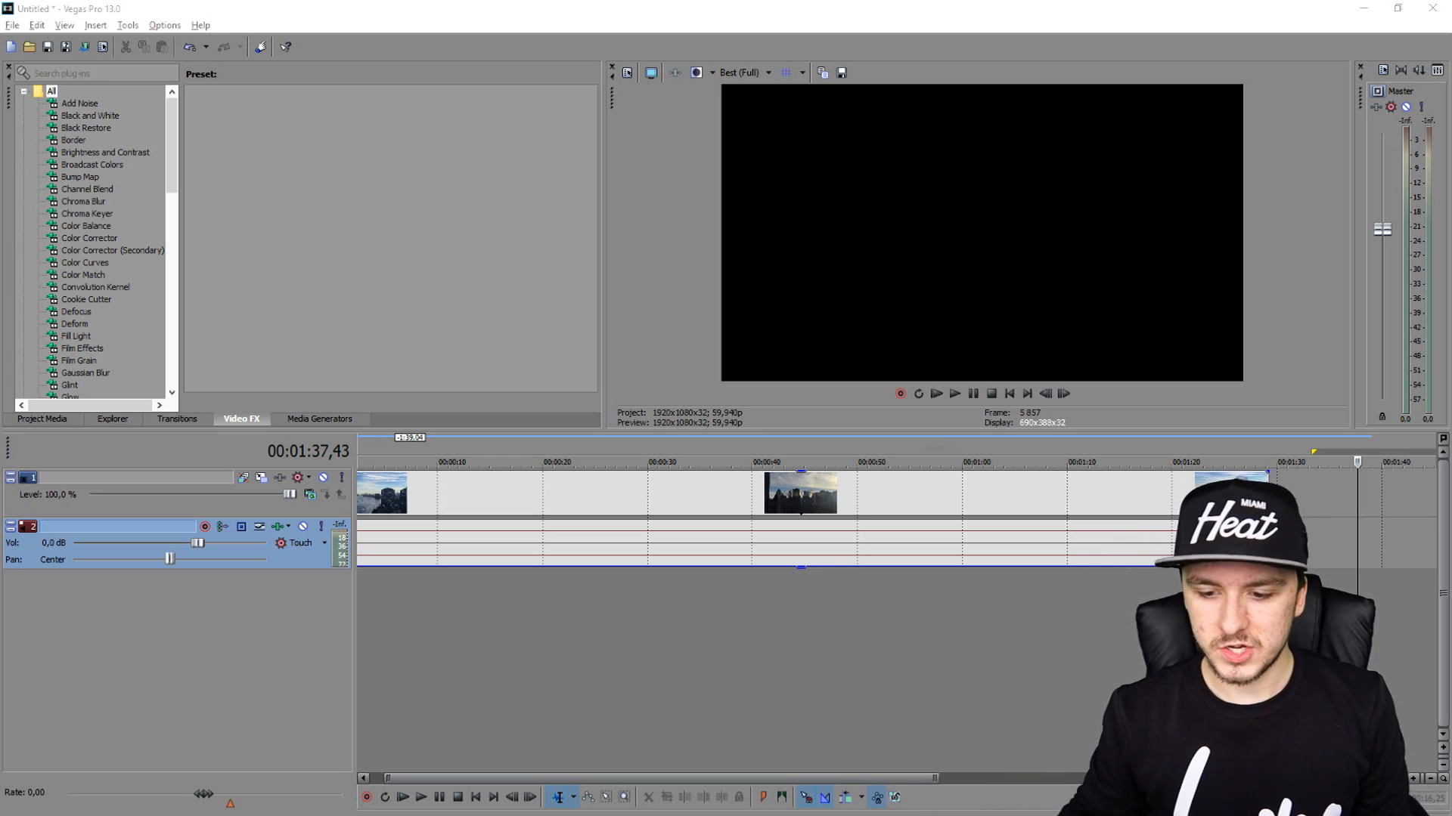
- Jump playback back to the very start of the project timeline
{"action": "left_click", "coordinate": [1007, 393]}
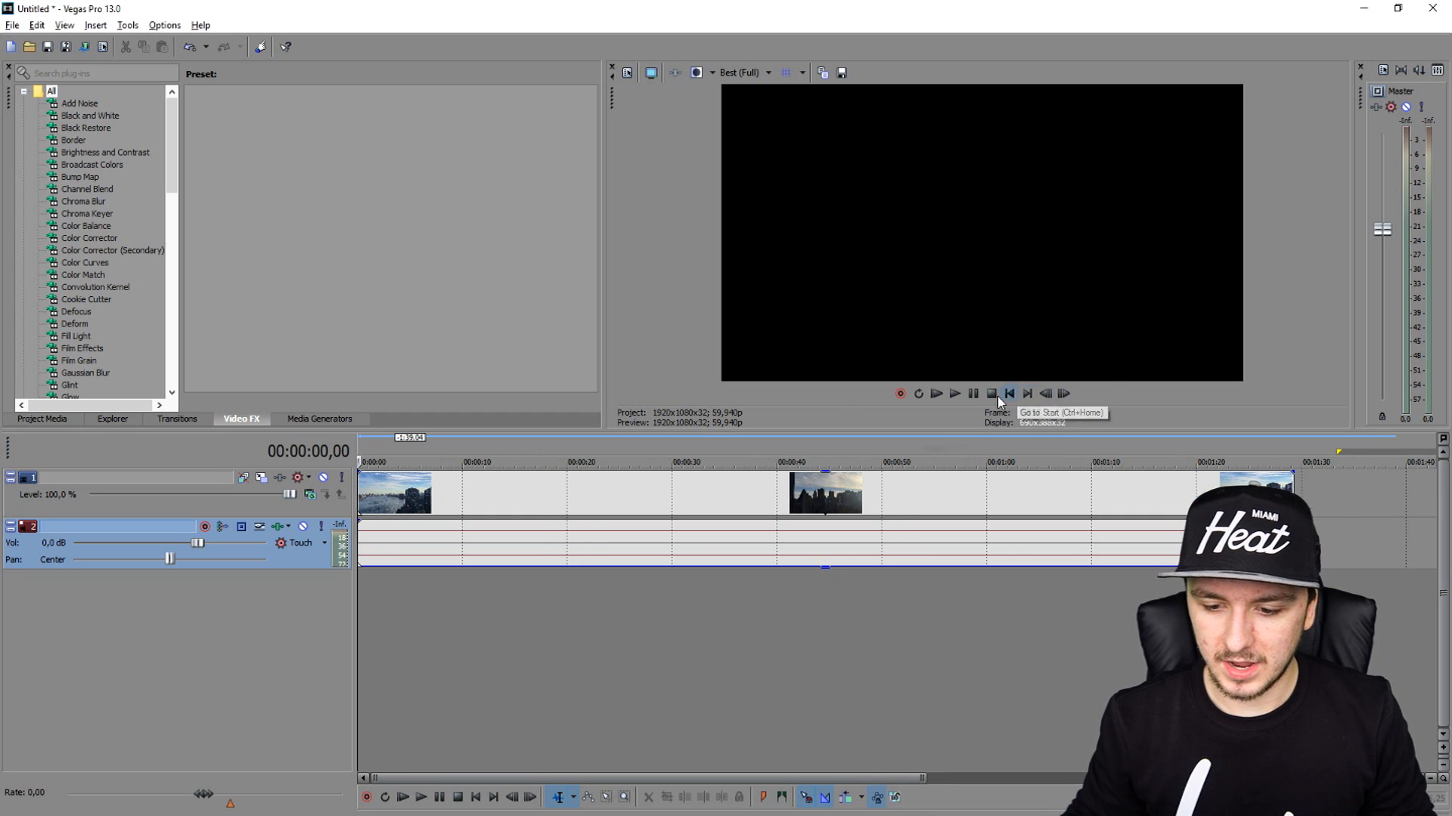
{"action": "left_click", "coordinate": [1009, 393]}
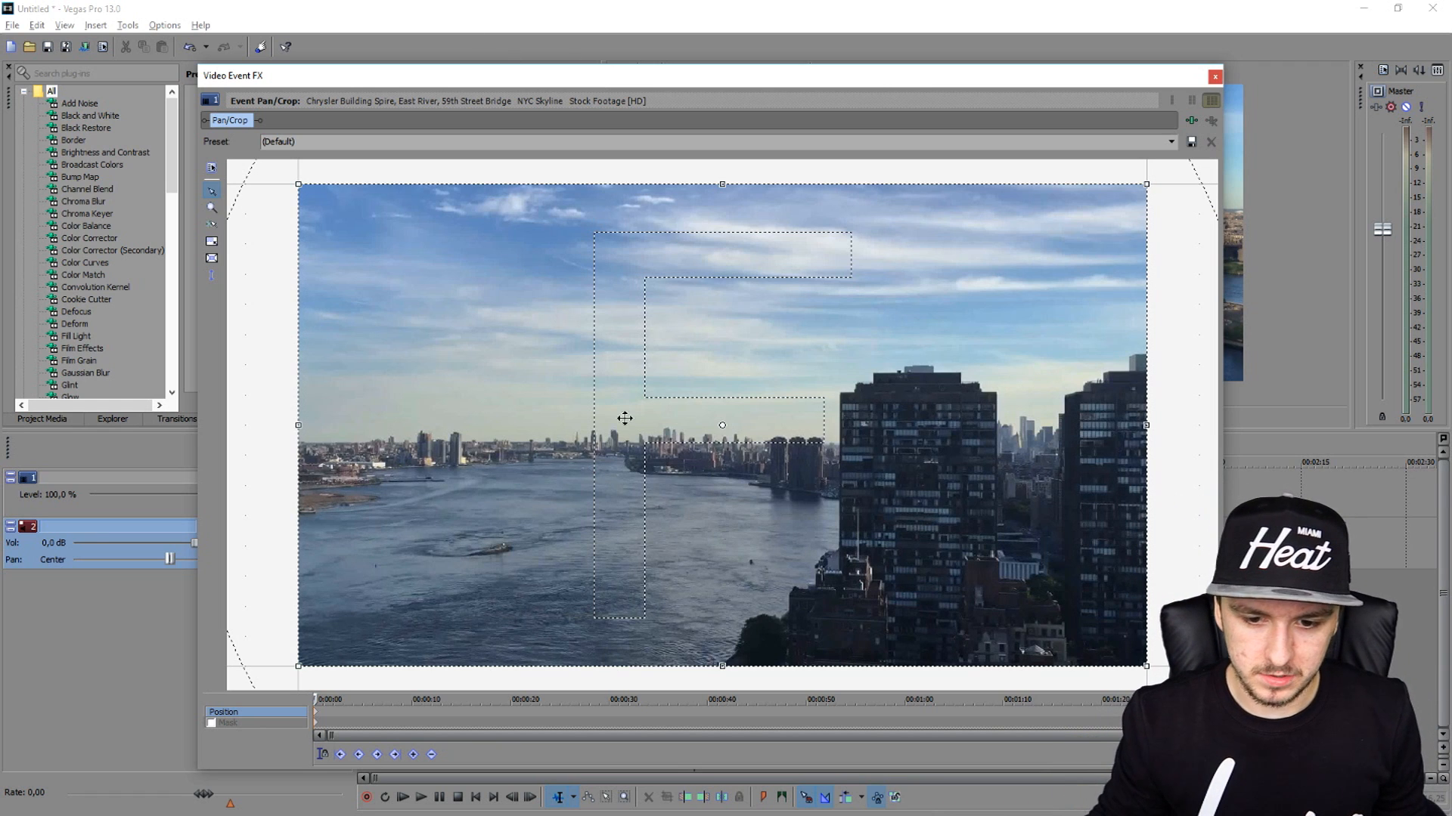
{"action": "mouse_move", "coordinate": [636, 396]}
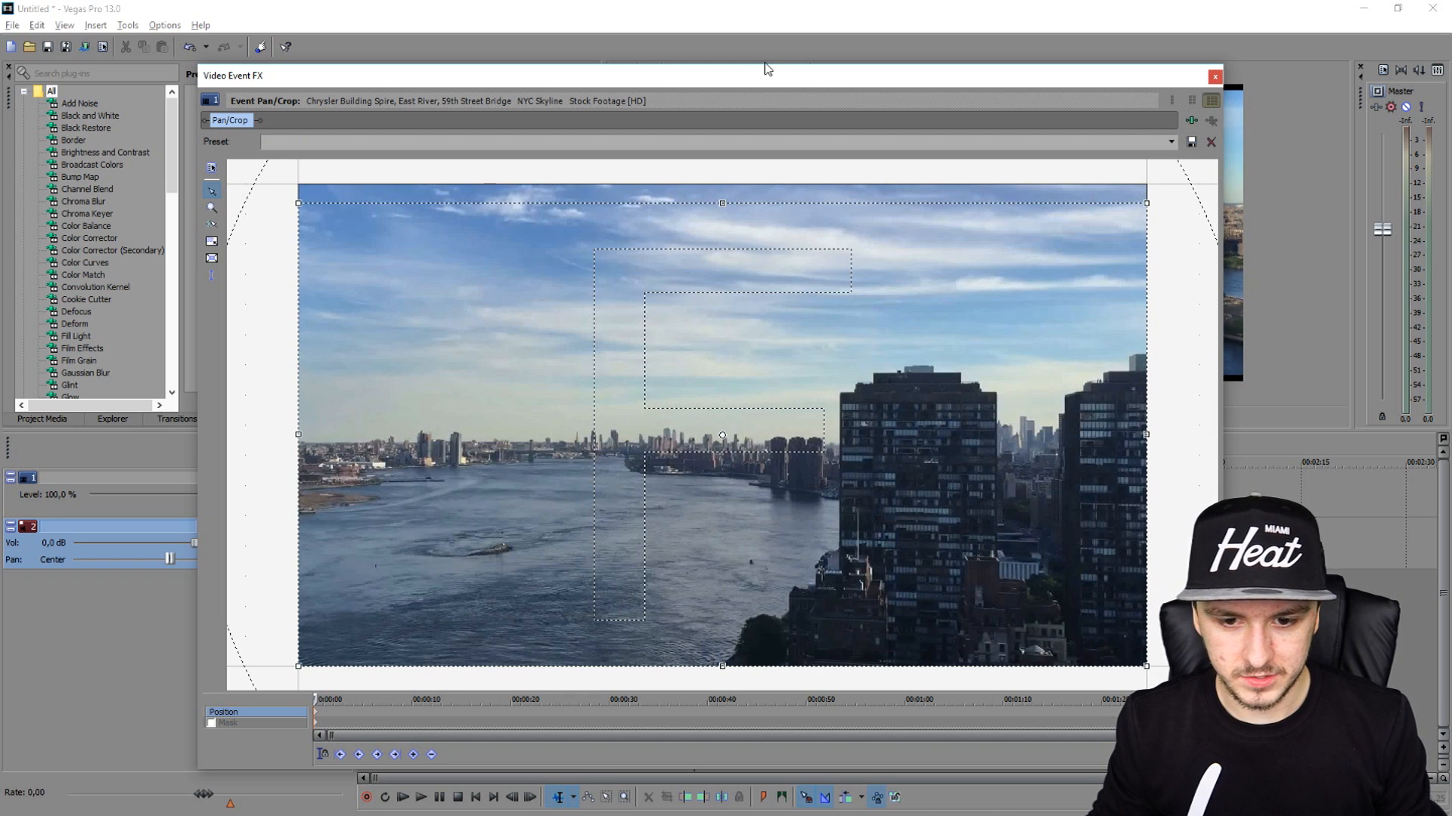
- Stretch the pan/crop frame vertically so black letterbox bars appear on the skyline clip
{"action": "left_click", "coordinate": [1213, 76]}
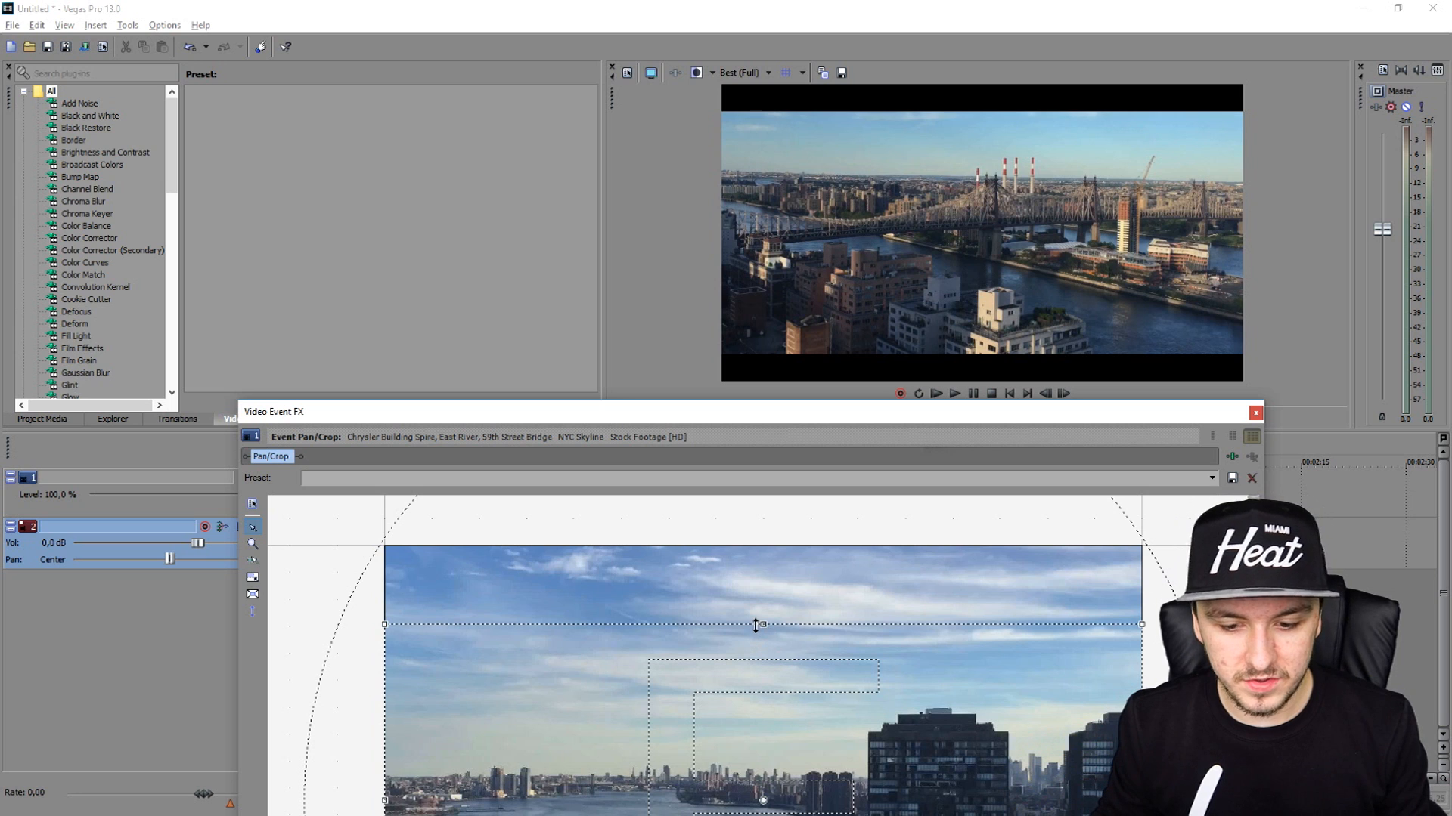
{"action": "left_click_drag", "start_coordinate": [758, 626], "coordinate": [762, 657]}
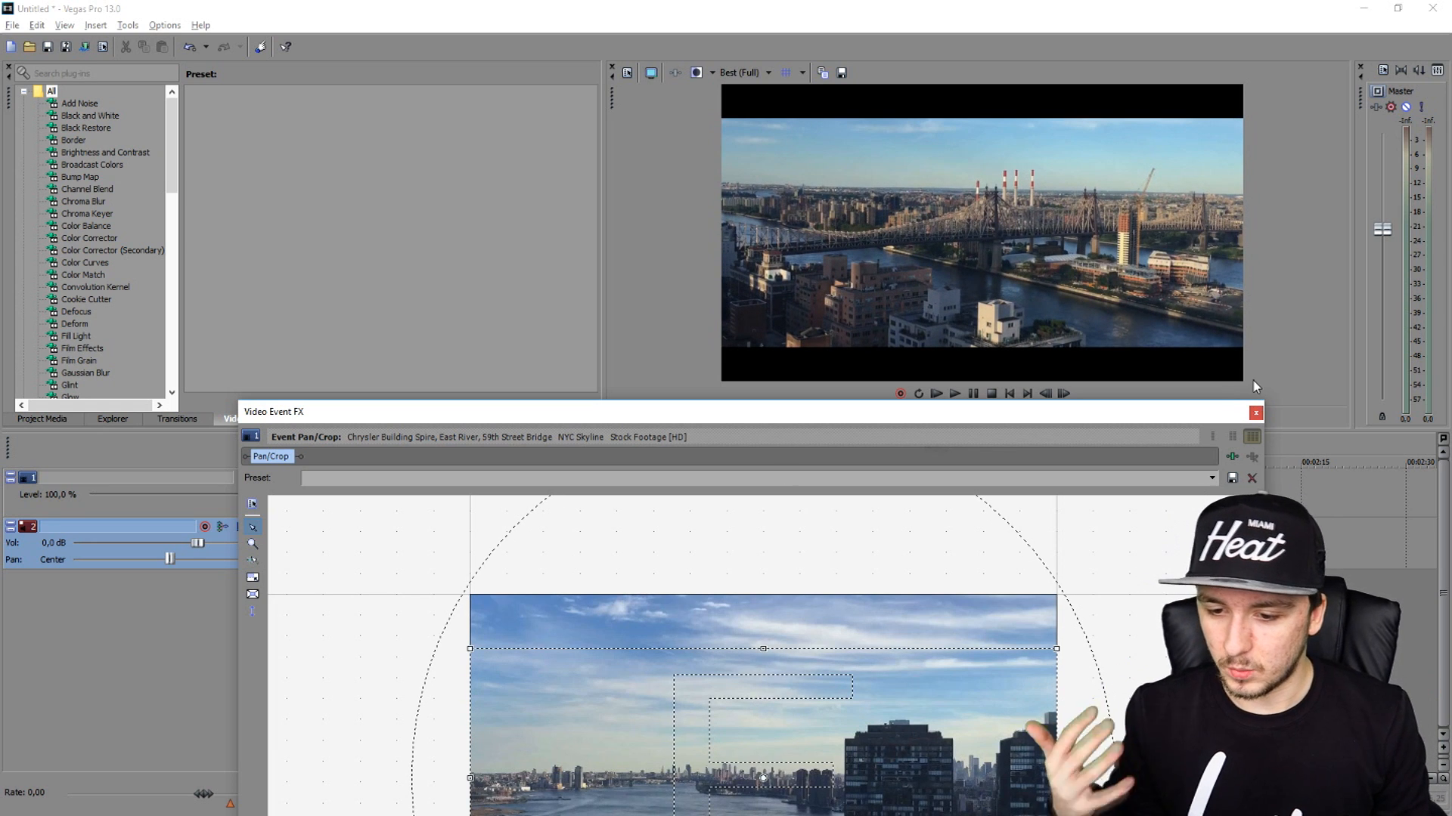
{"action": "left_click", "coordinate": [1256, 411]}
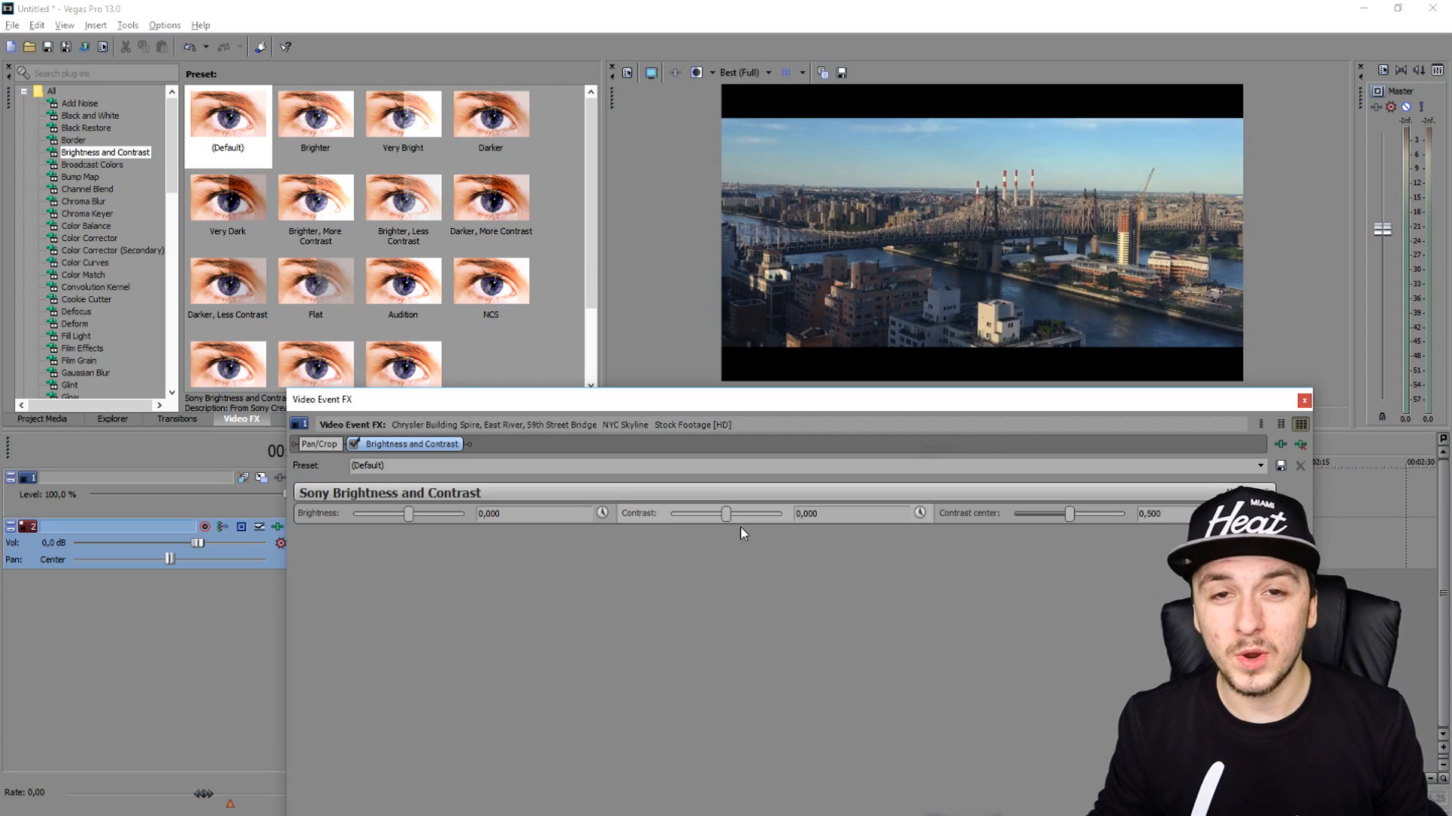
- Raise the Brightness and Contrast effect's contrast to about 0.224, leaving brightness at zero
{"action": "left_click_drag", "start_coordinate": [727, 514], "coordinate": [727, 514]}
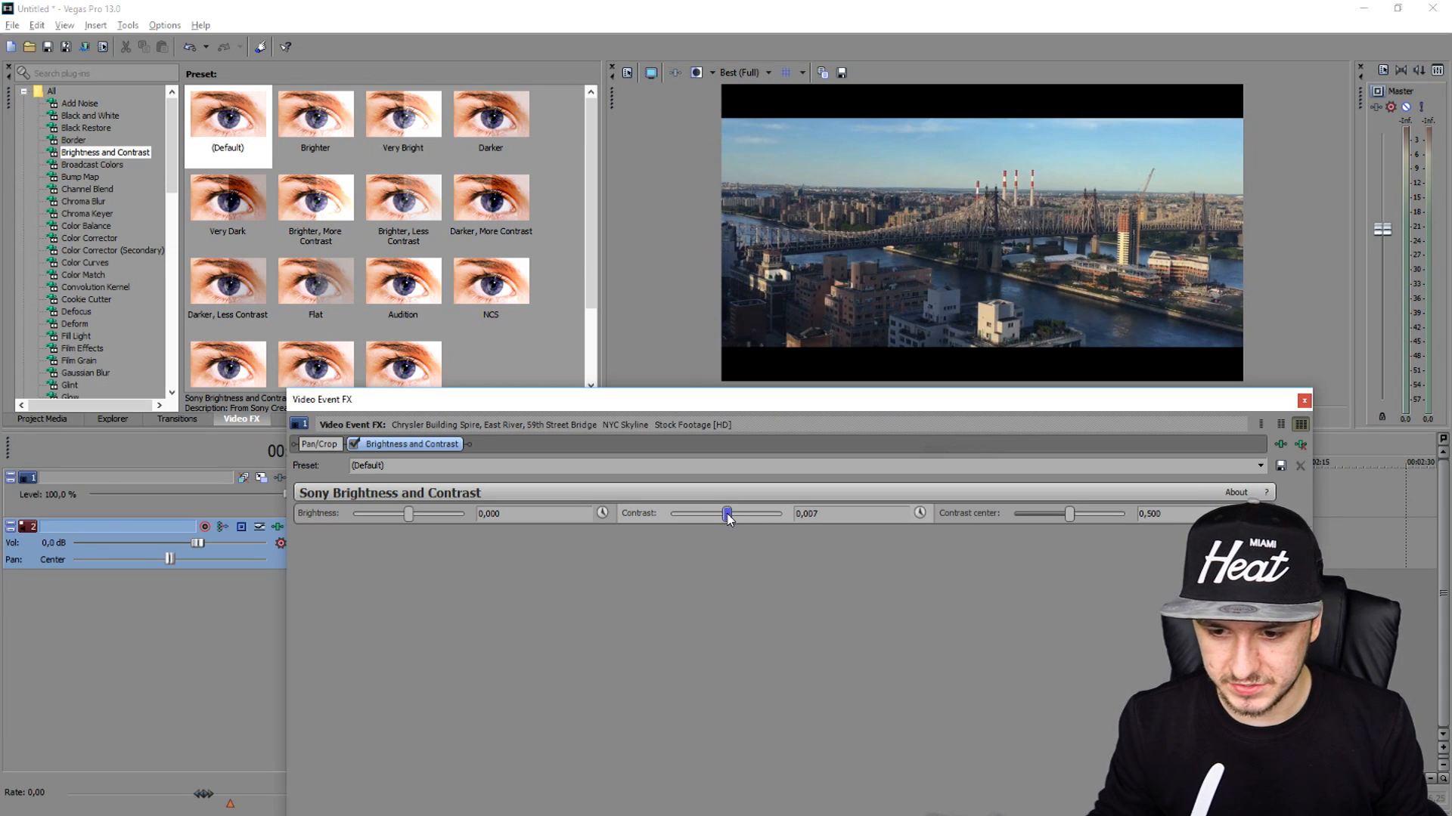
{"action": "left_click_drag", "start_coordinate": [727, 514], "coordinate": [740, 514]}
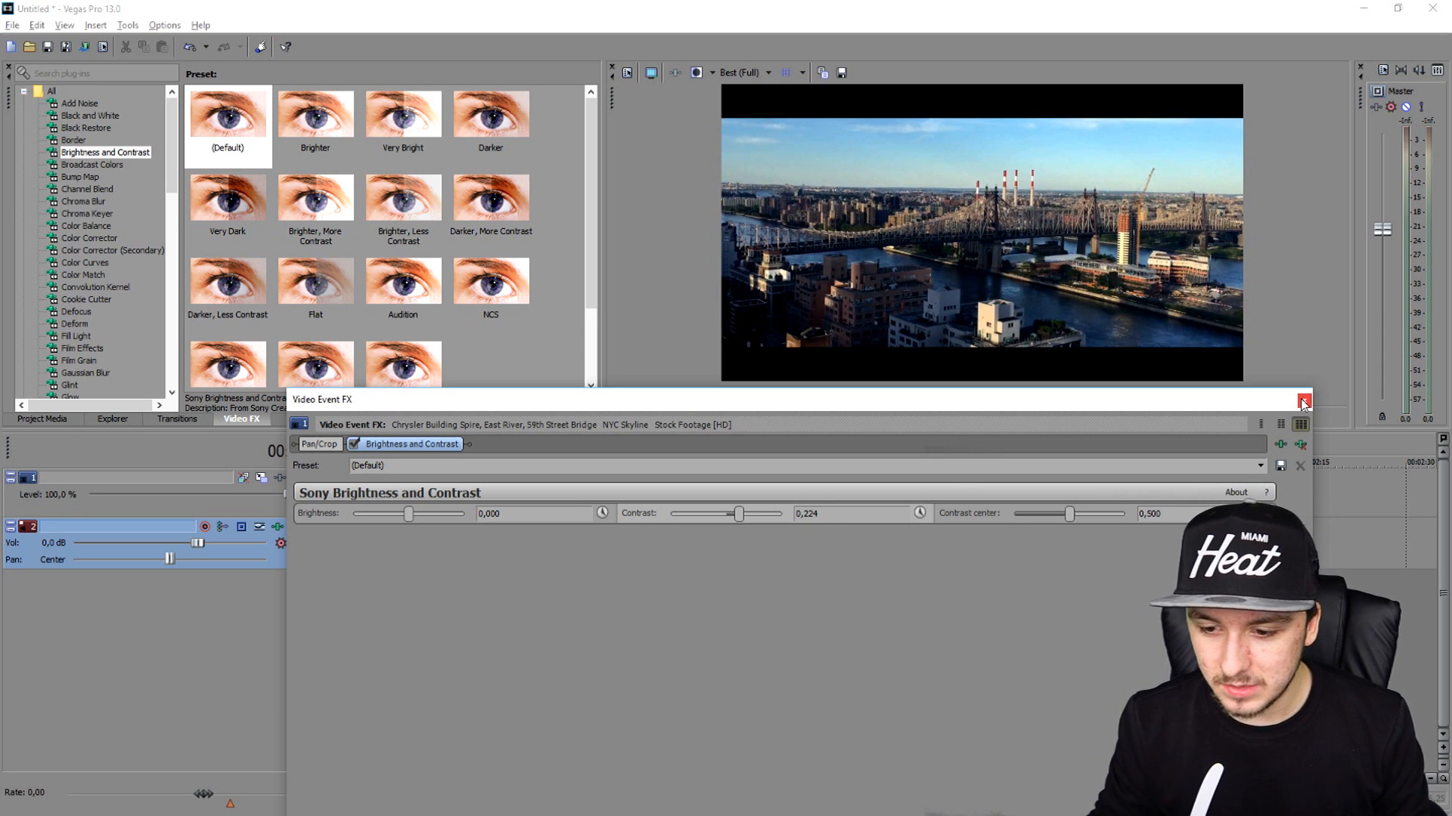
{"action": "left_click", "coordinate": [1302, 403]}
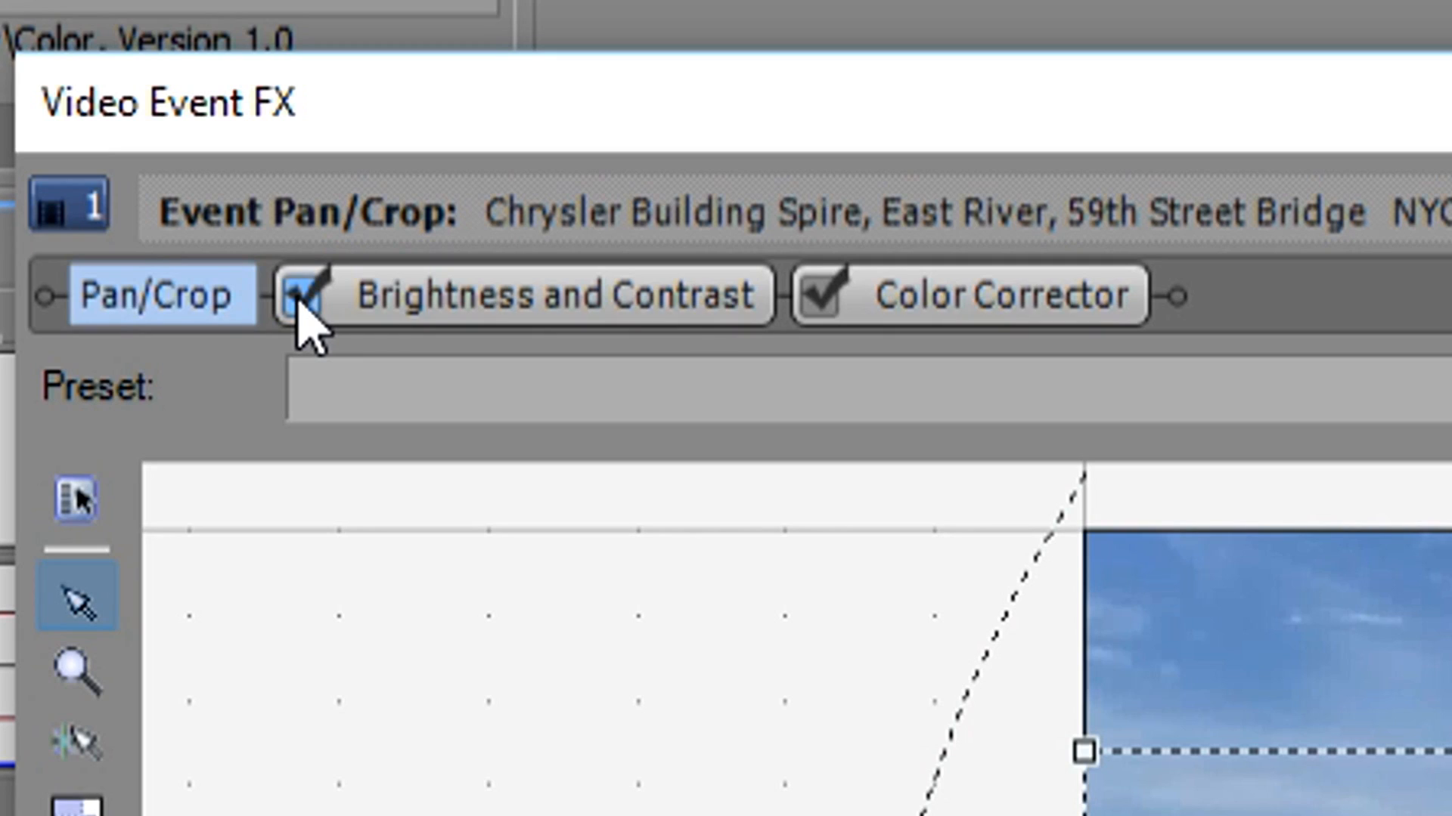
- Toggle the contrast boost off and on to compare, then close the Video Event FX window
{"action": "left_click", "coordinate": [301, 296]}
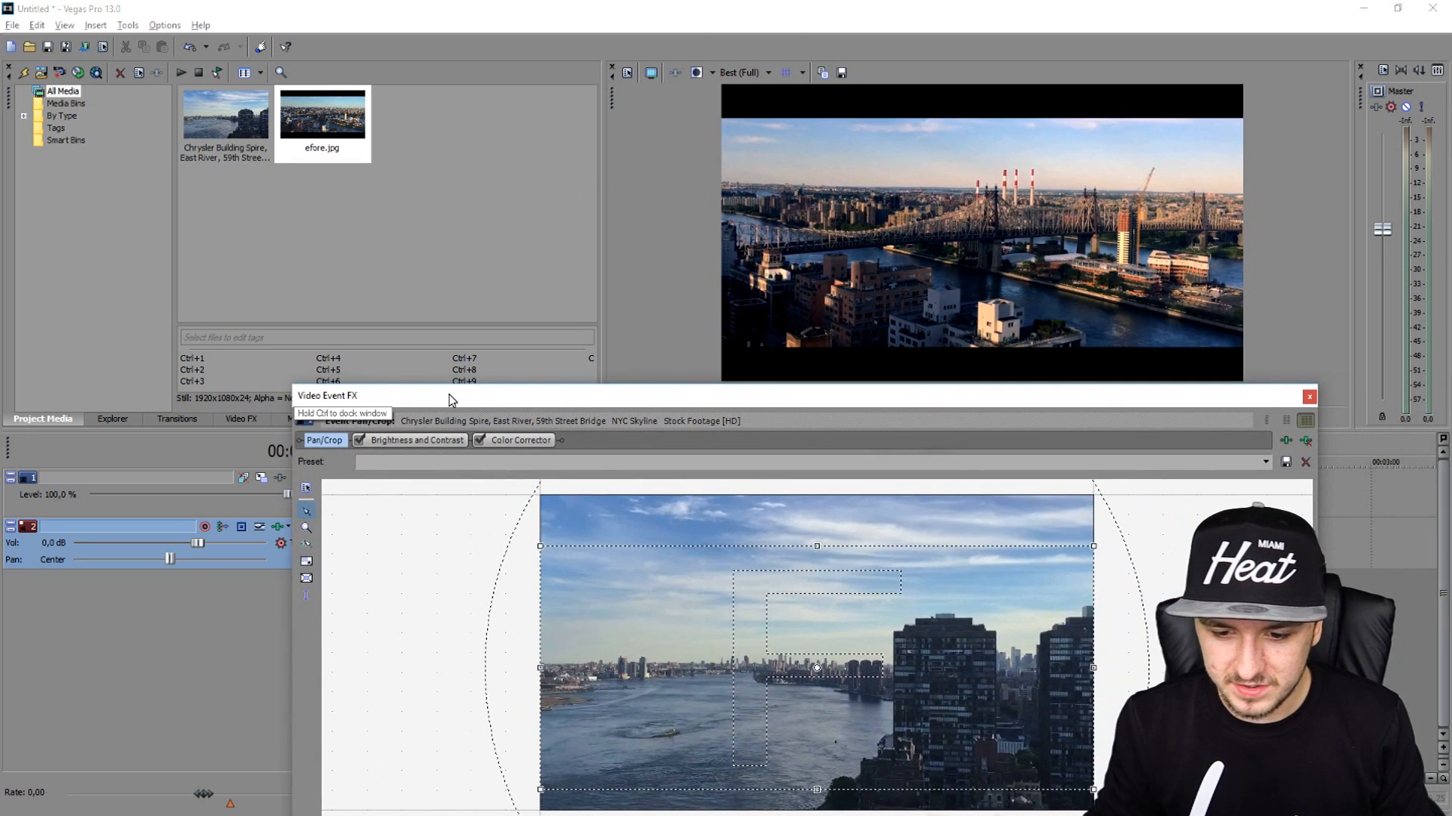
{"action": "left_click", "coordinate": [1308, 398]}
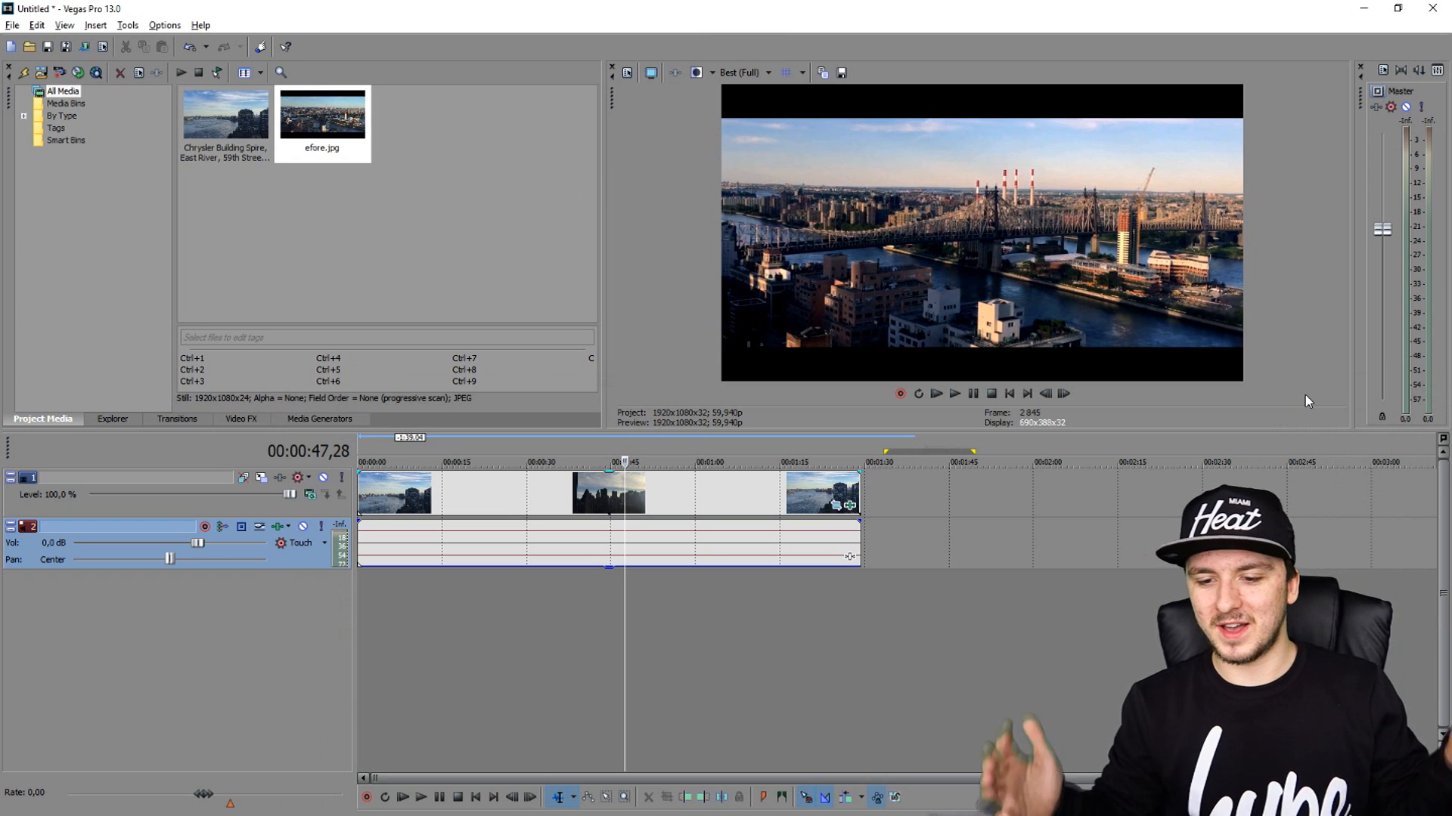